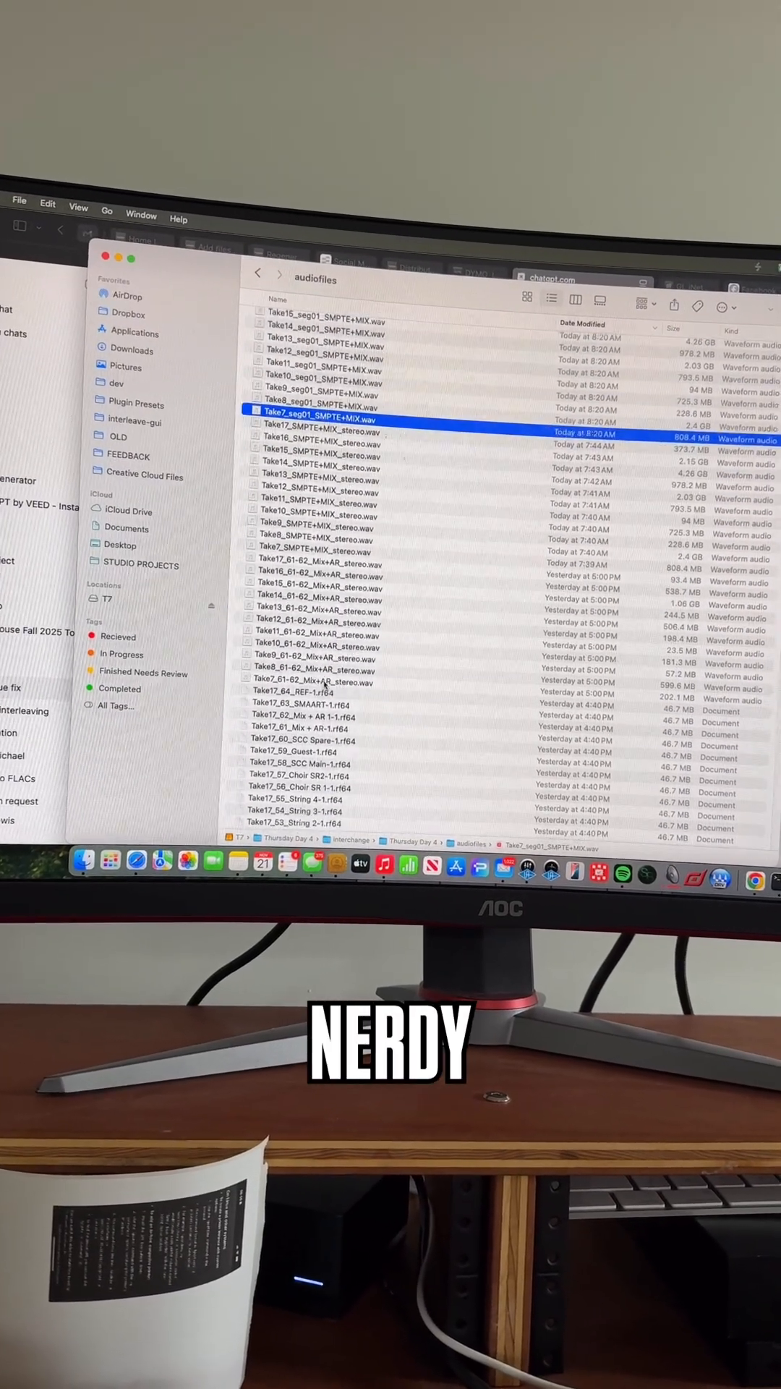
scroll("down", 3)
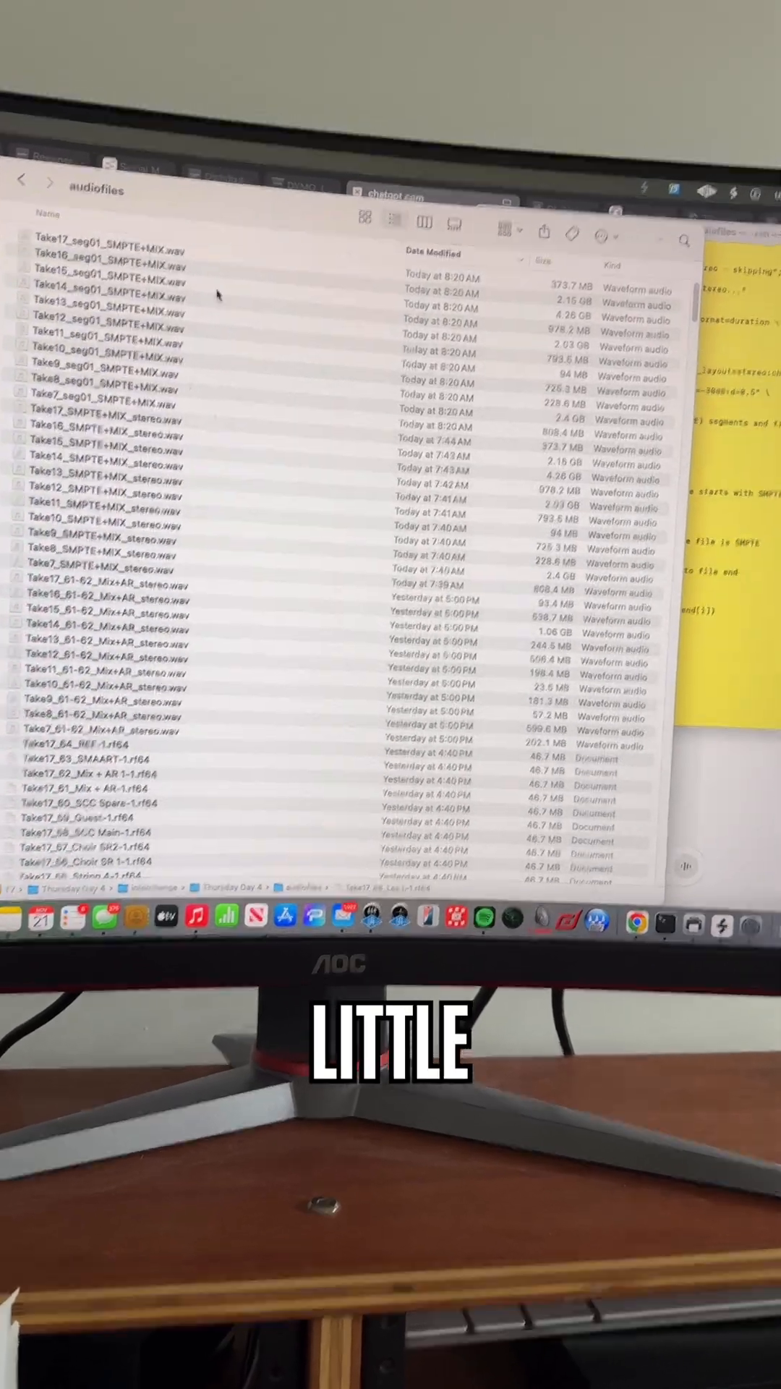
left_click(266, 664)
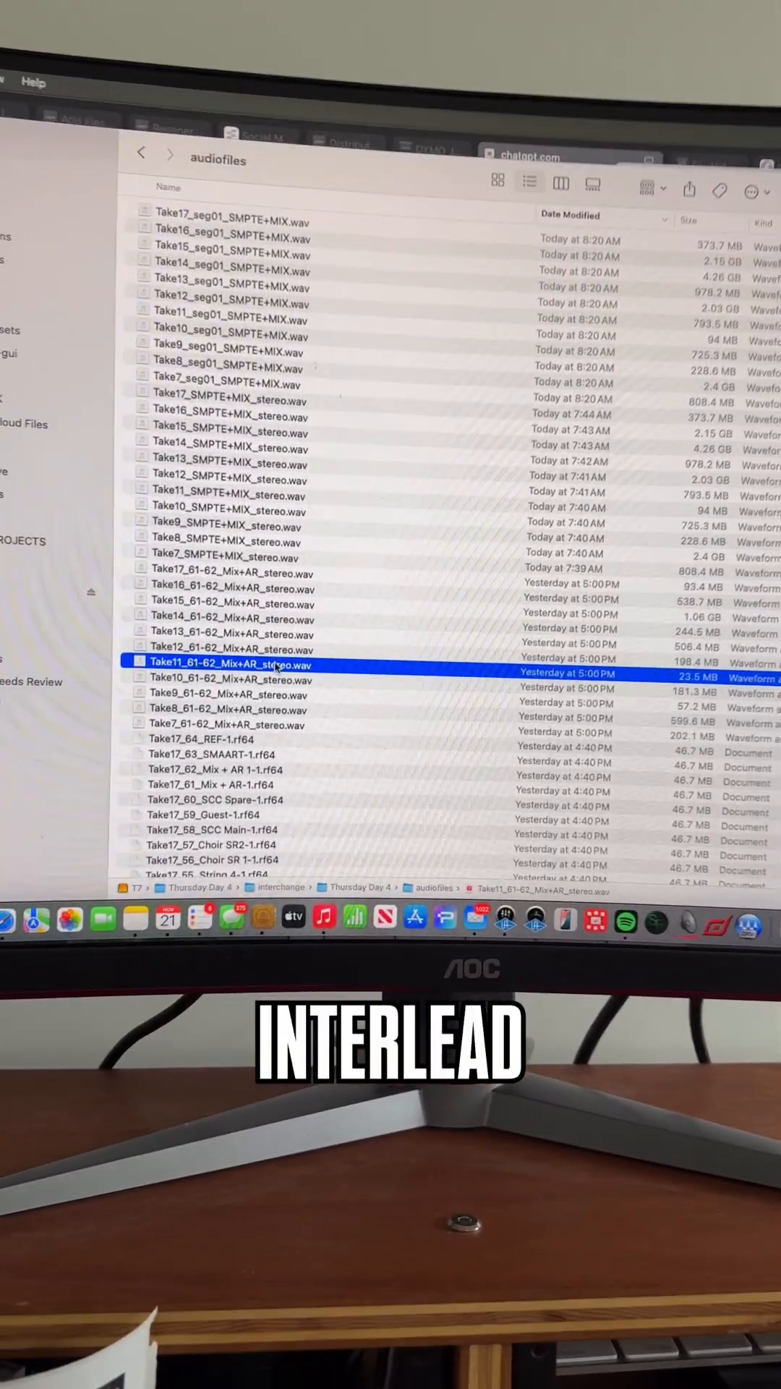